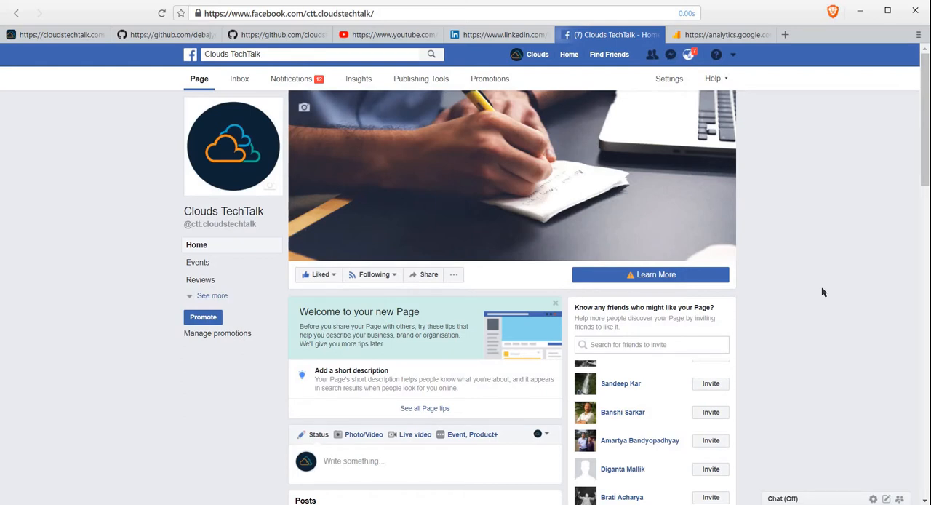
{"action": "mouse_move", "coordinate": [837, 224]}
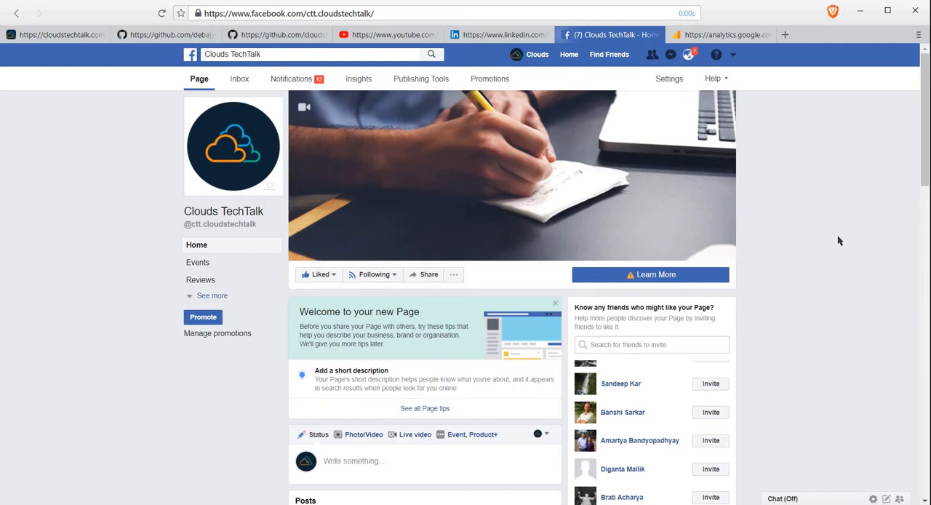
{"action": "mouse_move", "coordinate": [804, 215]}
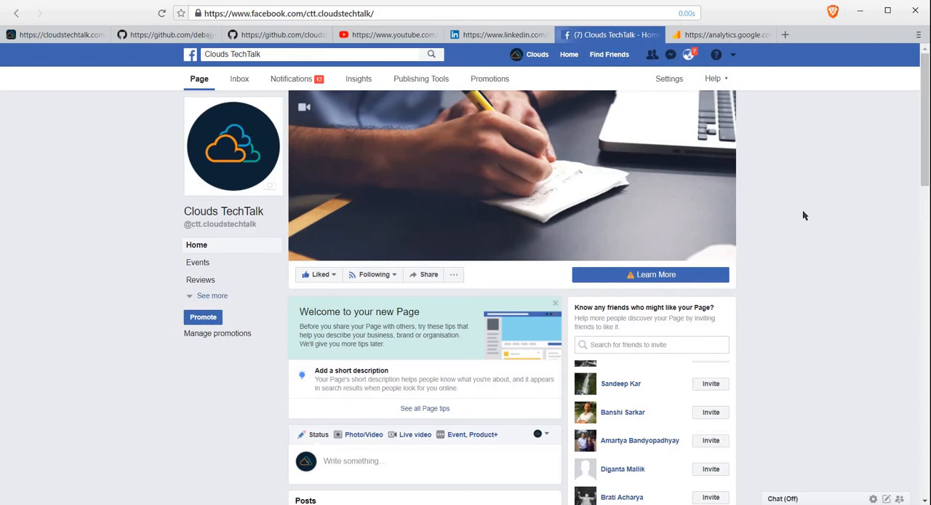
{"action": "mouse_move", "coordinate": [796, 190]}
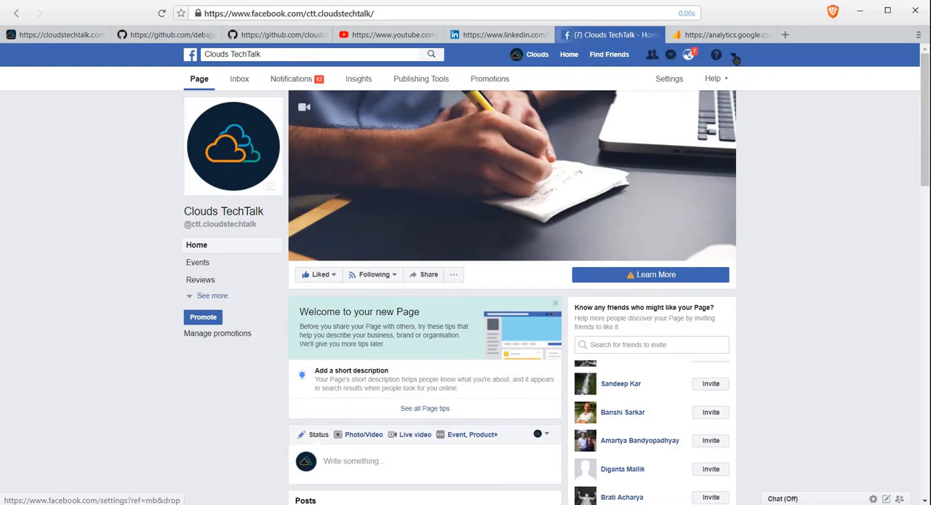
Open General Account Settings from the top-bar account menu.
{"action": "left_click", "coordinate": [734, 55]}
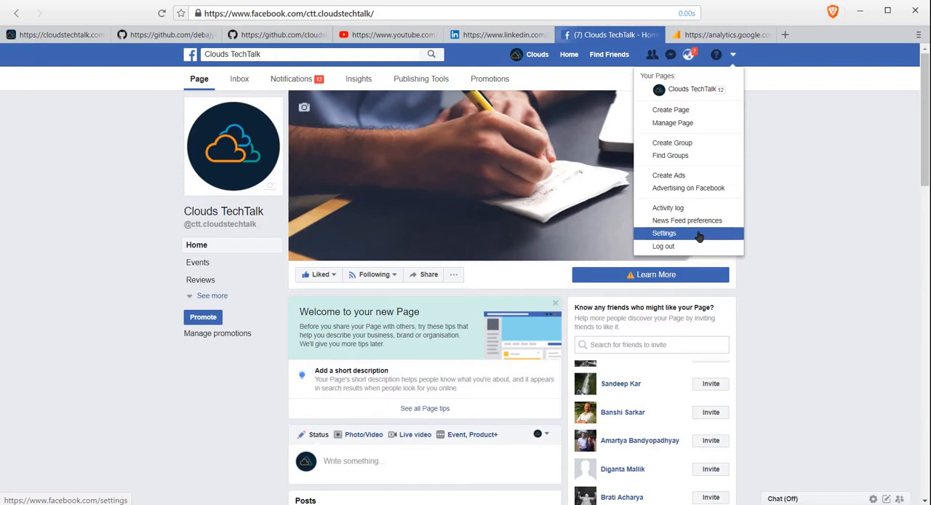
{"action": "left_click", "coordinate": [664, 233]}
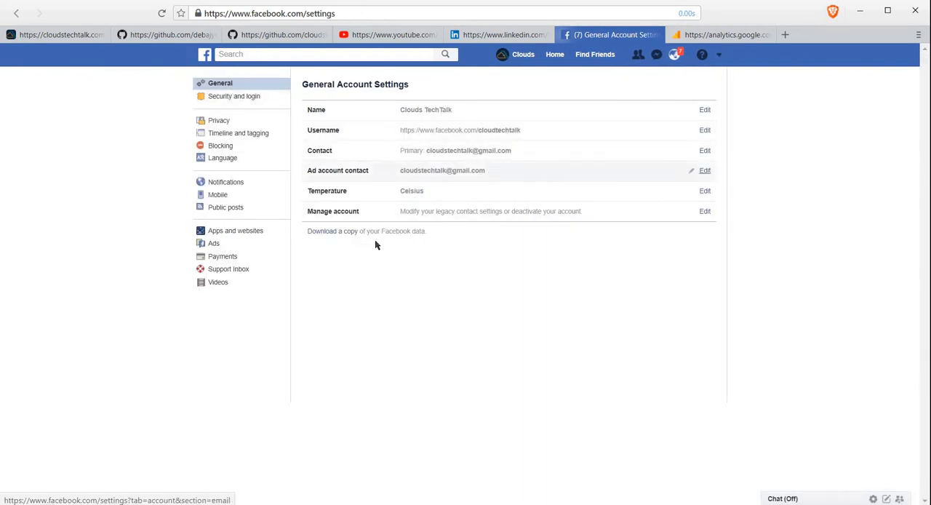
{"action": "mouse_move", "coordinate": [499, 300]}
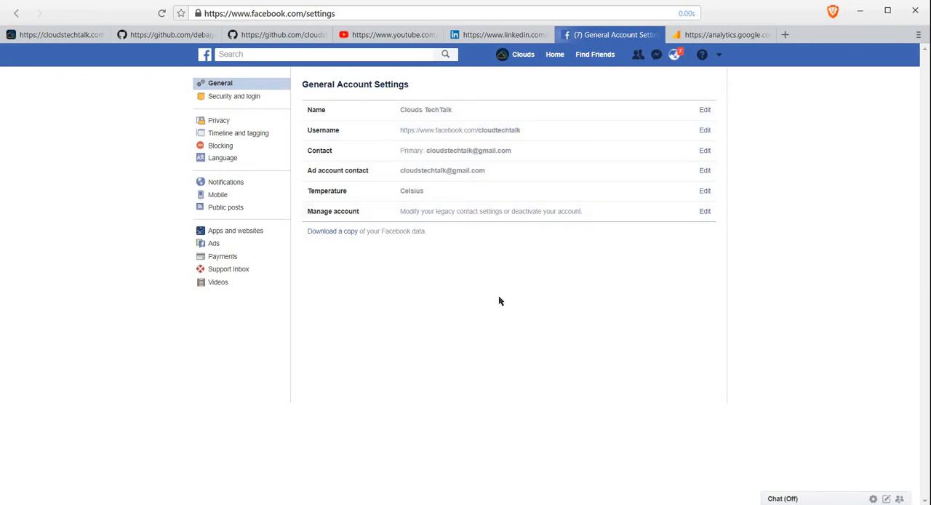
{"action": "mouse_move", "coordinate": [346, 295]}
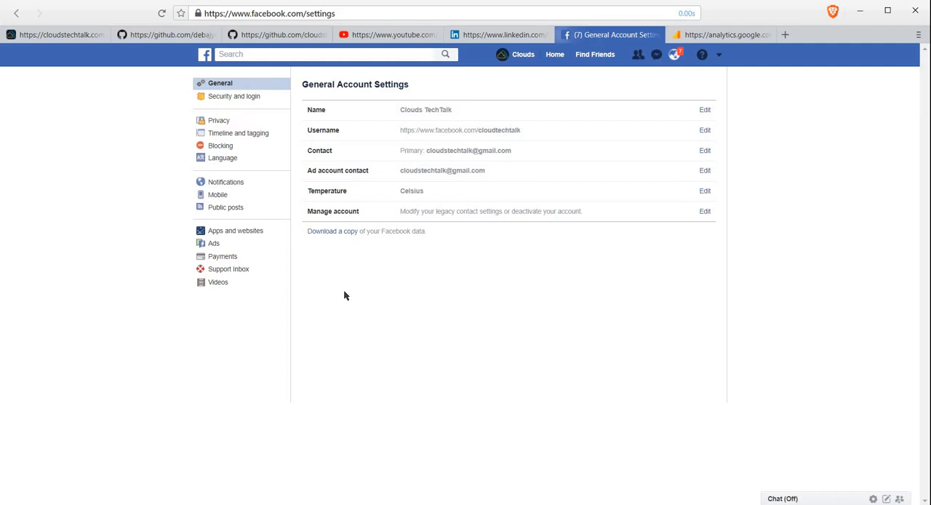
{"action": "mouse_move", "coordinate": [333, 240]}
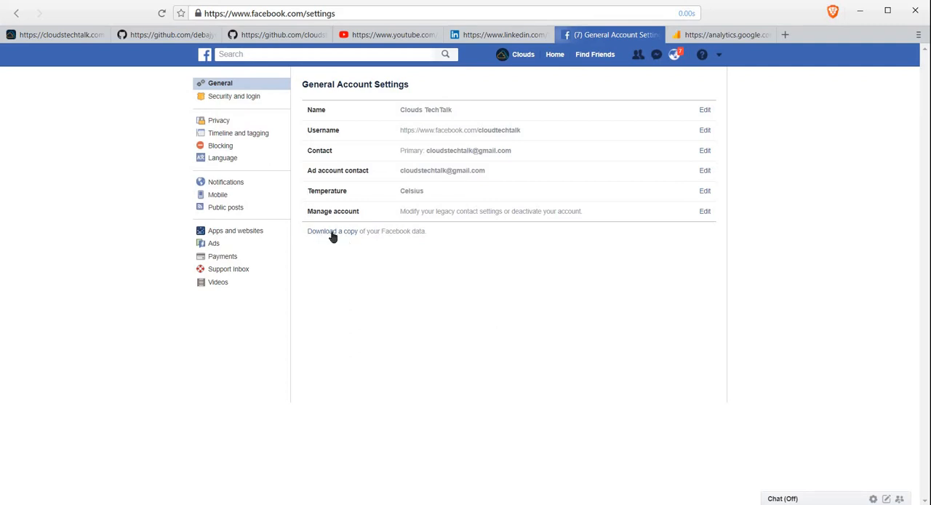
Request a copy of the Facebook data archive, confirming identity with the password.
{"action": "left_click", "coordinate": [333, 231]}
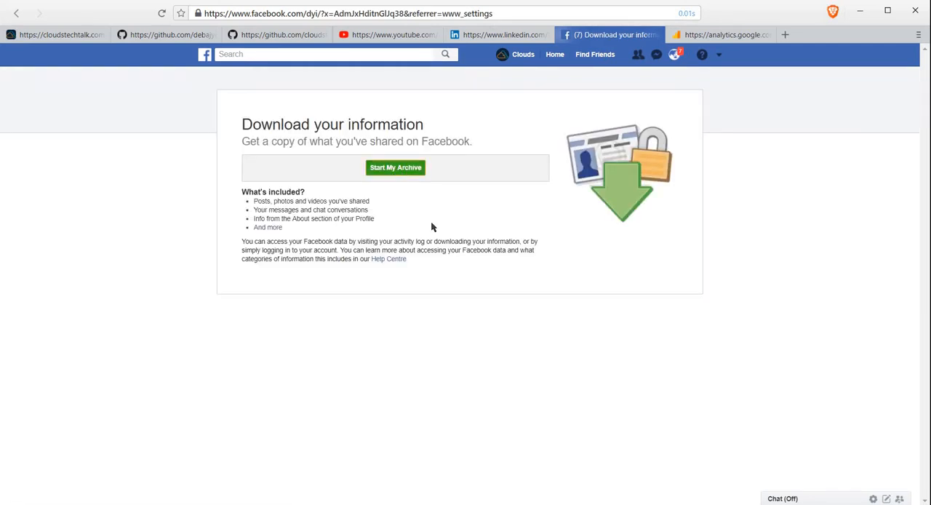
{"action": "left_click", "coordinate": [395, 167]}
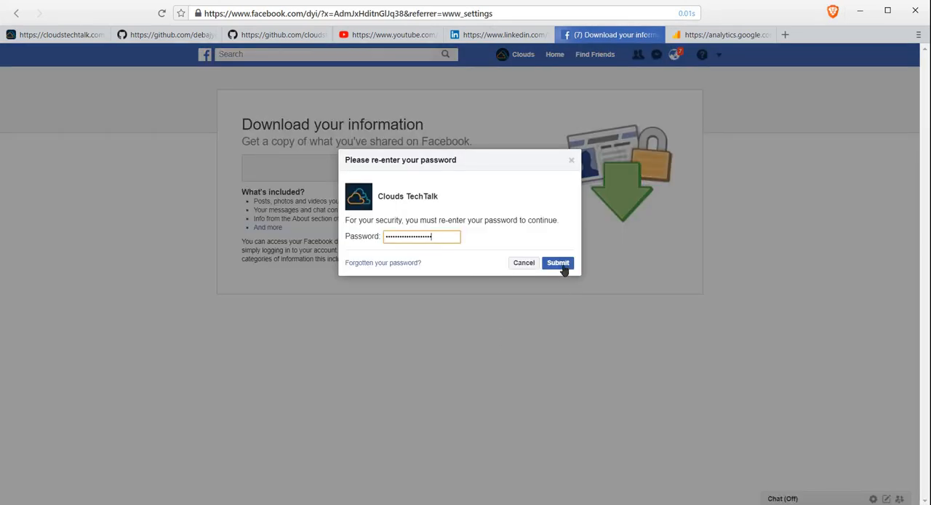
{"action": "left_click", "coordinate": [558, 263]}
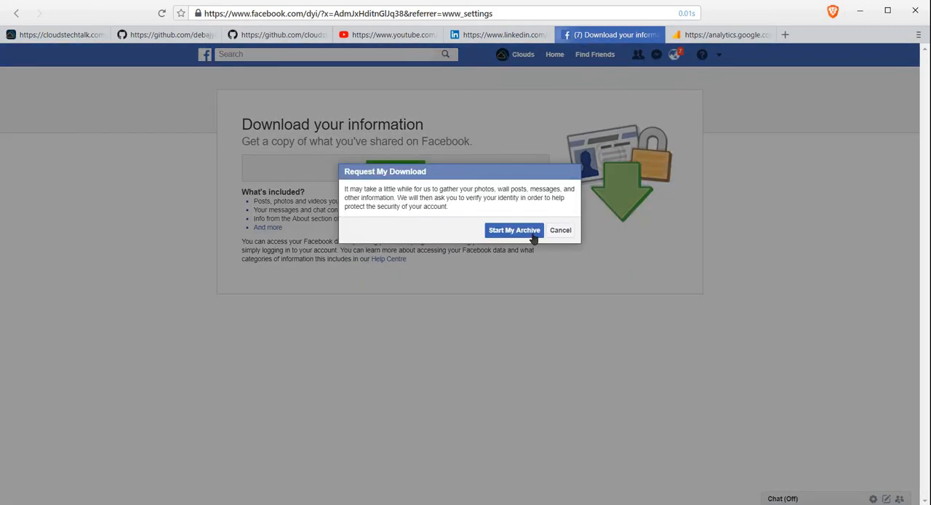
{"action": "mouse_move", "coordinate": [610, 354]}
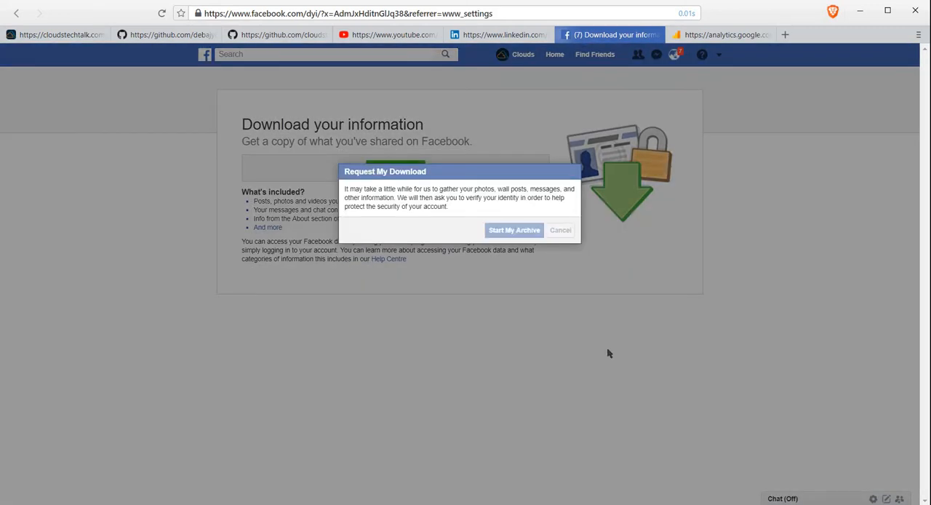
{"action": "left_click", "coordinate": [514, 230]}
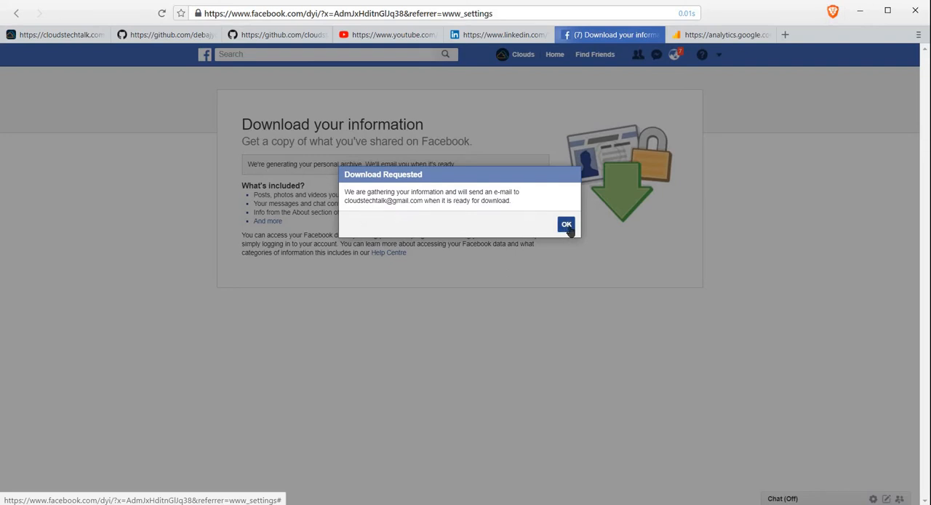
{"action": "left_click", "coordinate": [567, 223]}
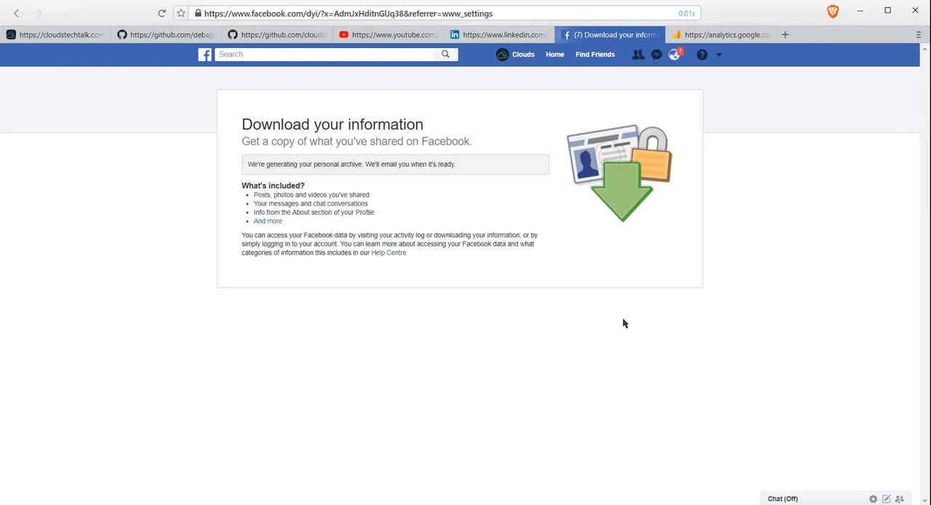
{"action": "mouse_move", "coordinate": [739, 234]}
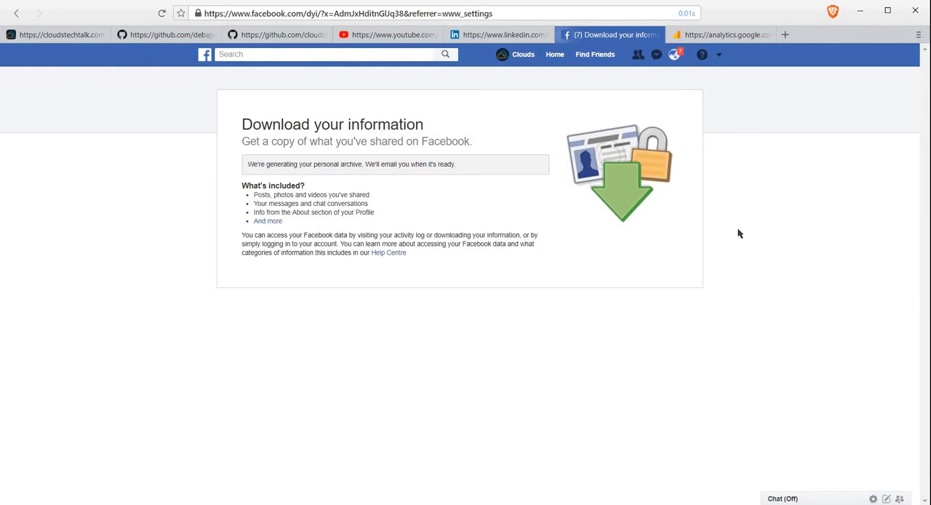
{"action": "mouse_move", "coordinate": [700, 75]}
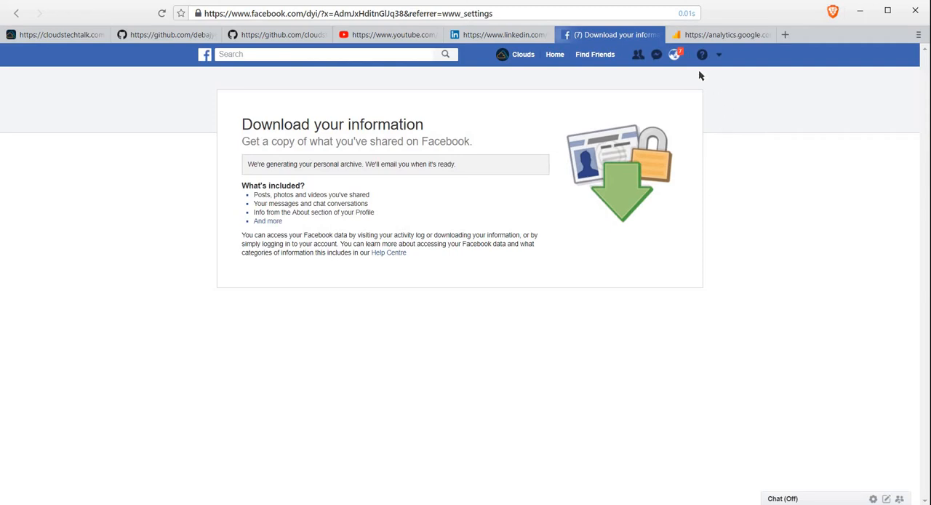
{"action": "mouse_move", "coordinate": [634, 146]}
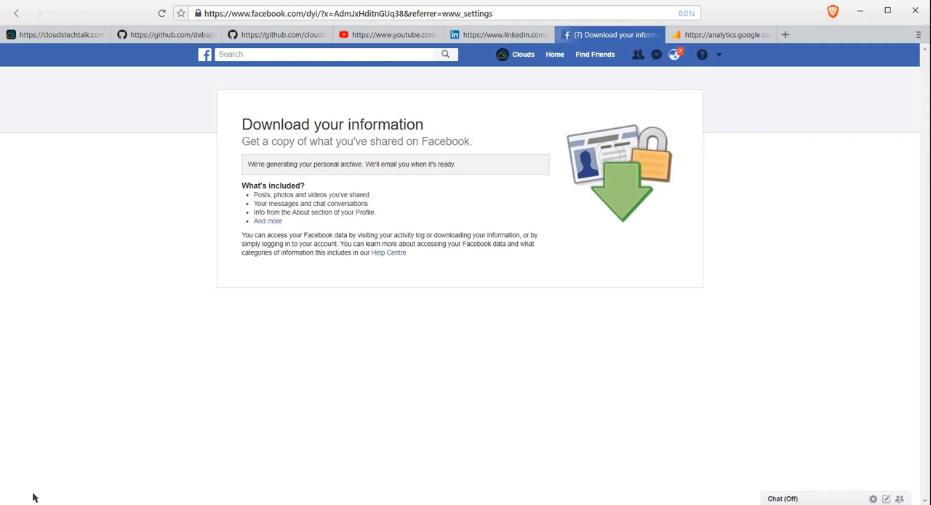
{"action": "mouse_move", "coordinate": [645, 140]}
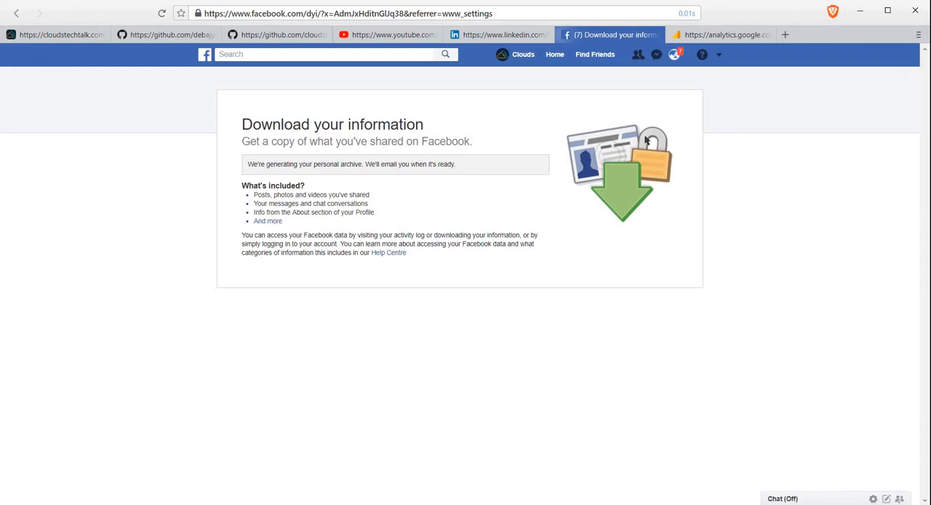
Download the ready data archive facebook-cloudtechtalk.zip from its notification.
{"action": "left_click", "coordinate": [688, 54]}
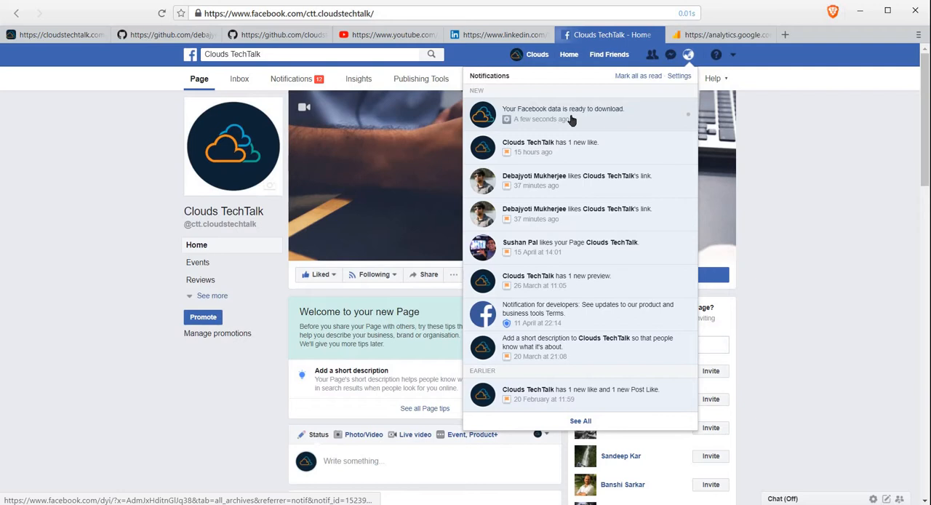
{"action": "mouse_move", "coordinate": [593, 118]}
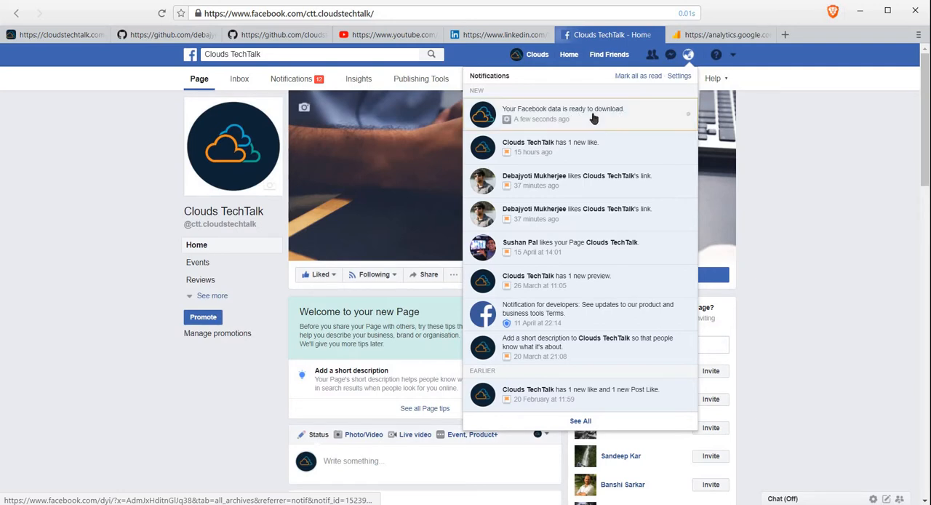
{"action": "left_click", "coordinate": [564, 114]}
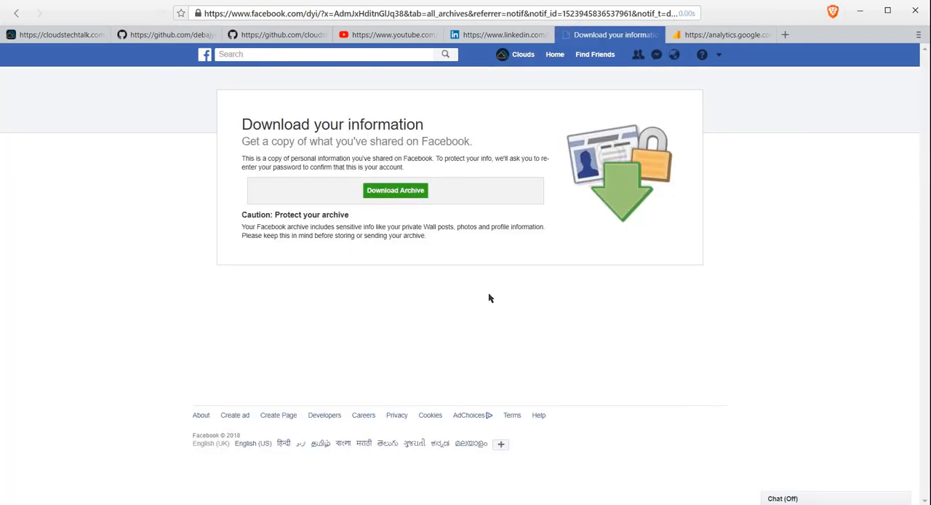
{"action": "left_click", "coordinate": [395, 190]}
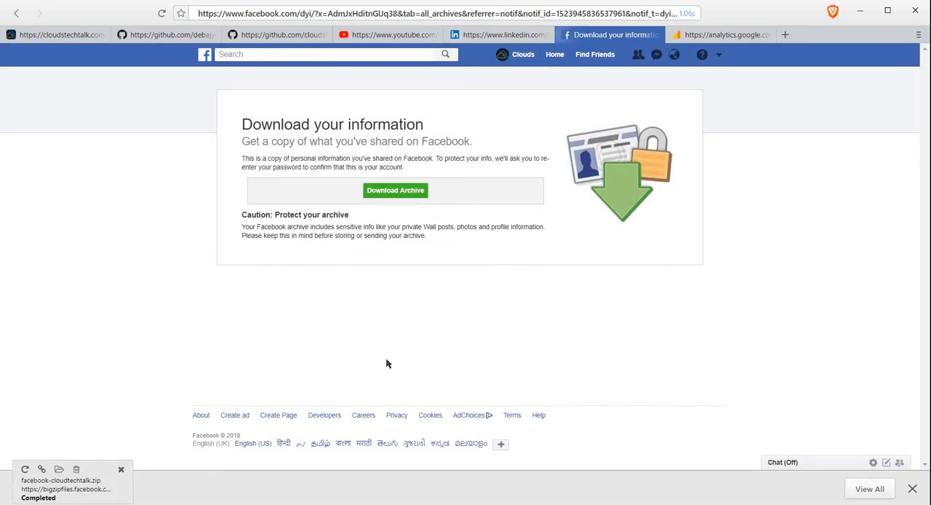
{"action": "left_click", "coordinate": [718, 54]}
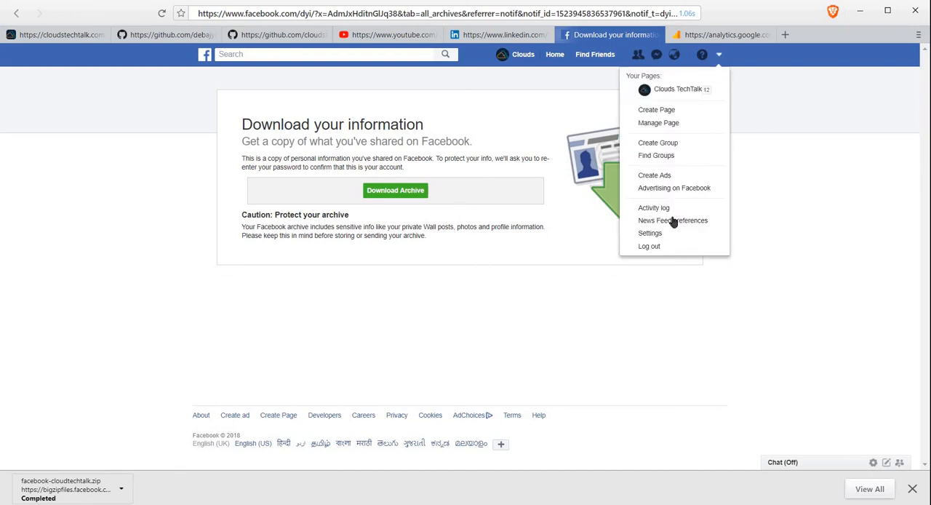
Expand Manage account in settings and open the 'Deactivate your account' form.
{"action": "left_click", "coordinate": [649, 233]}
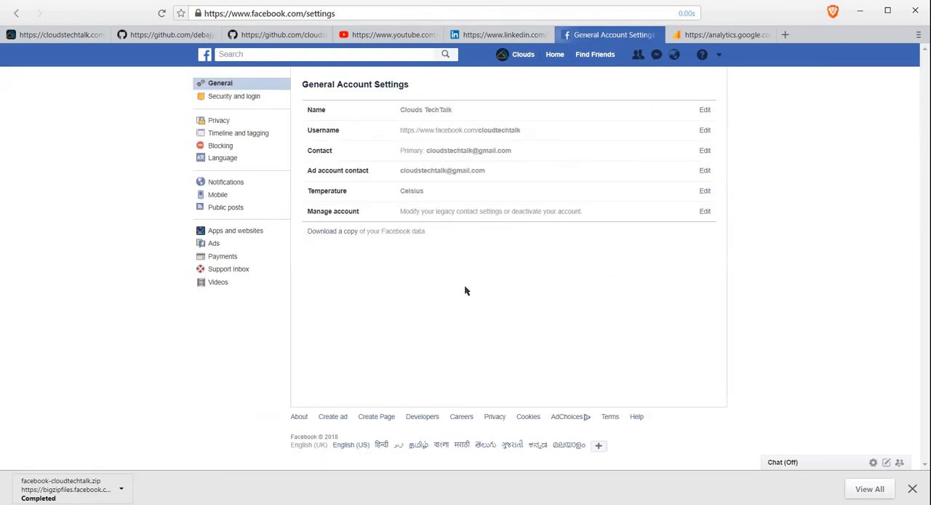
{"action": "mouse_move", "coordinate": [607, 258]}
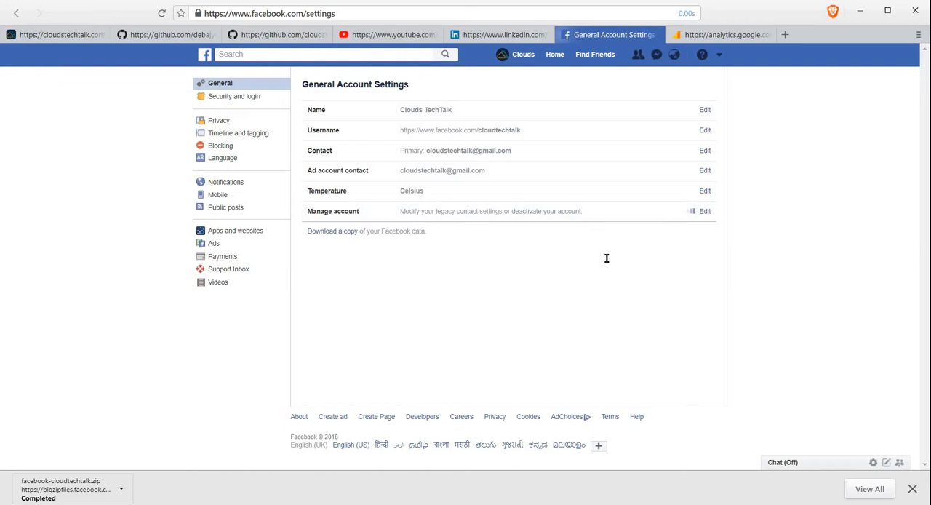
{"action": "left_click", "coordinate": [705, 211]}
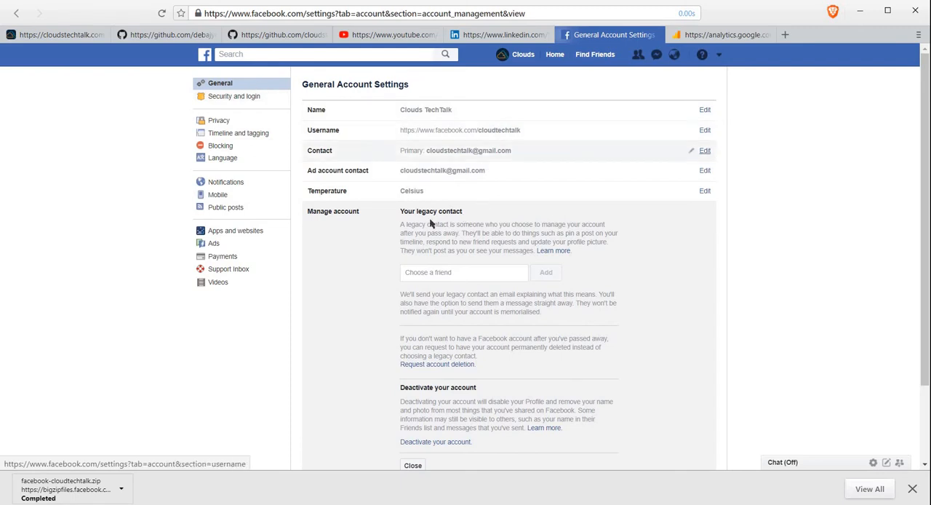
{"action": "mouse_move", "coordinate": [596, 213]}
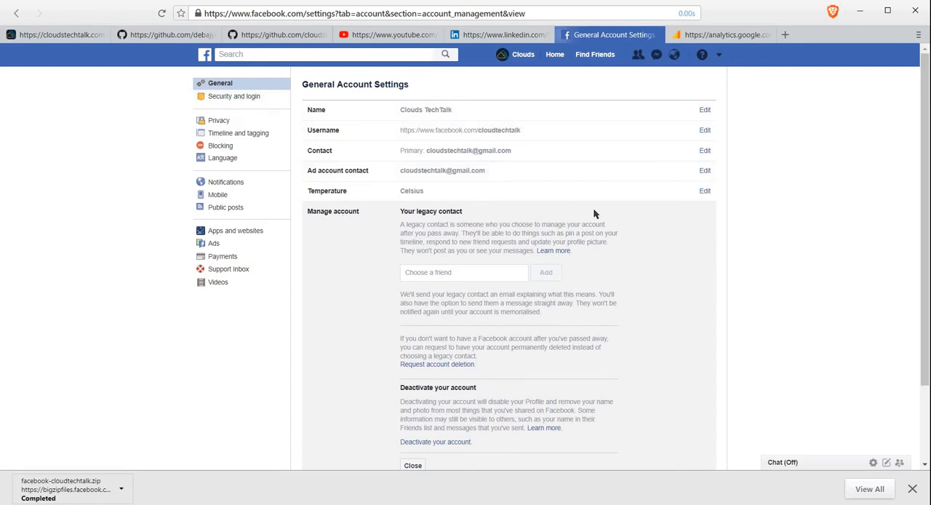
{"action": "scroll", "scroll_direction": "down", "scroll_amount": 3}
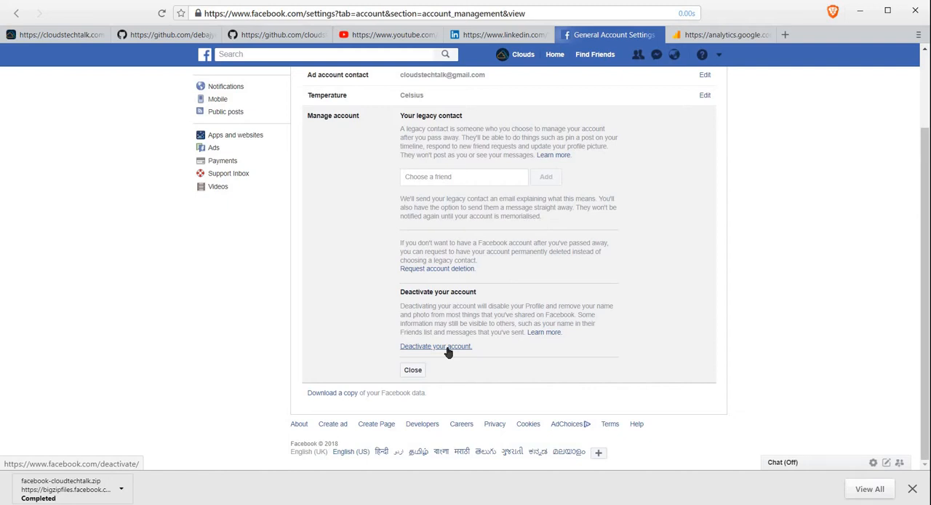
{"action": "mouse_move", "coordinate": [635, 324]}
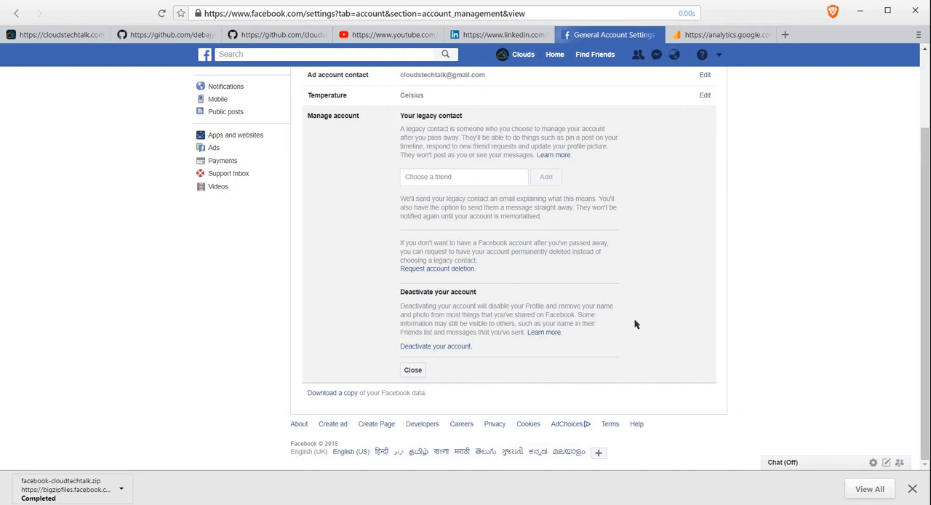
{"action": "mouse_move", "coordinate": [622, 330]}
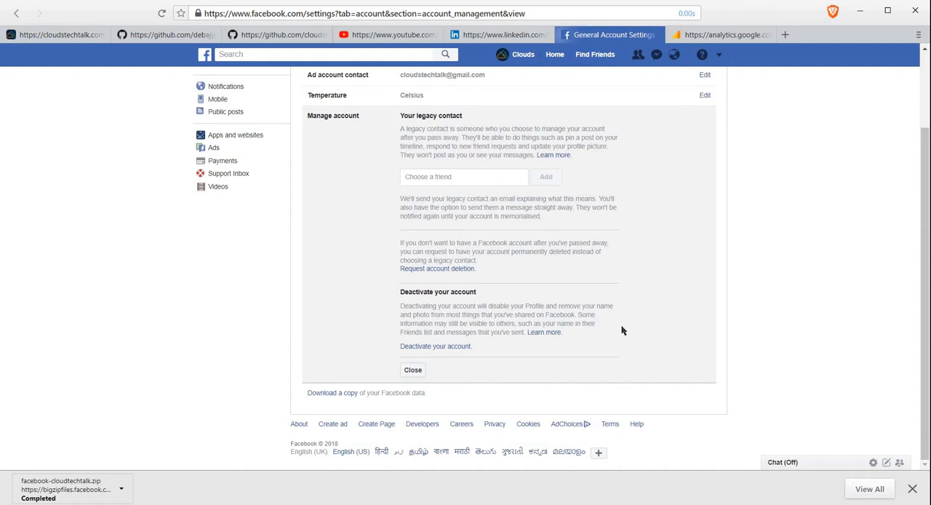
{"action": "left_click", "coordinate": [435, 345]}
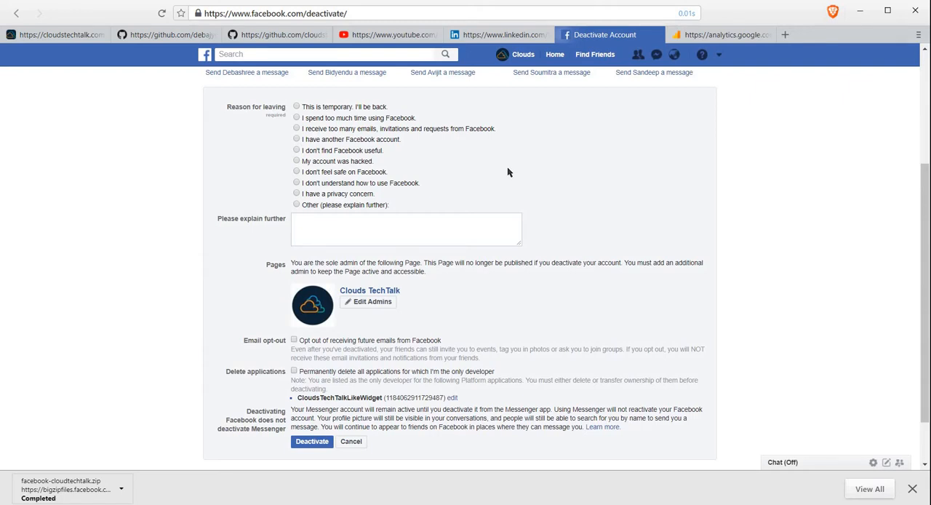
{"action": "mouse_move", "coordinate": [287, 130]}
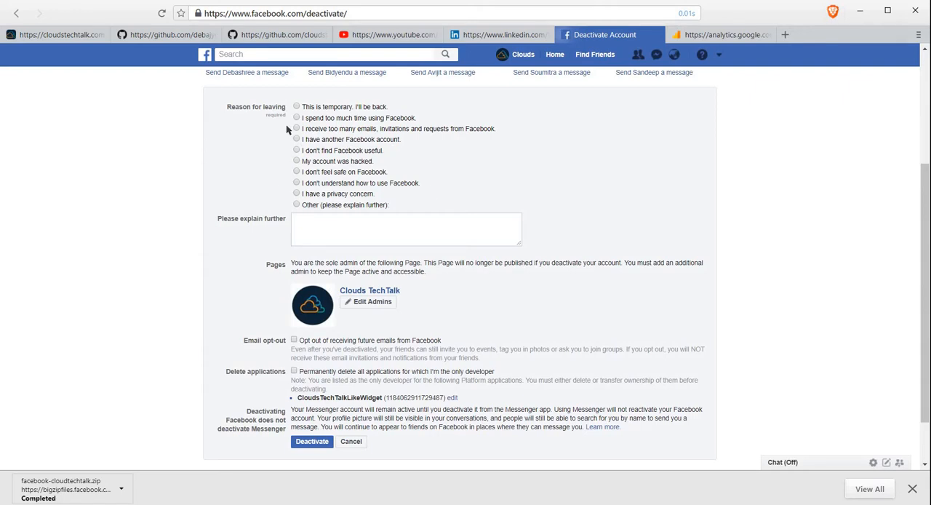
{"action": "mouse_move", "coordinate": [348, 120]}
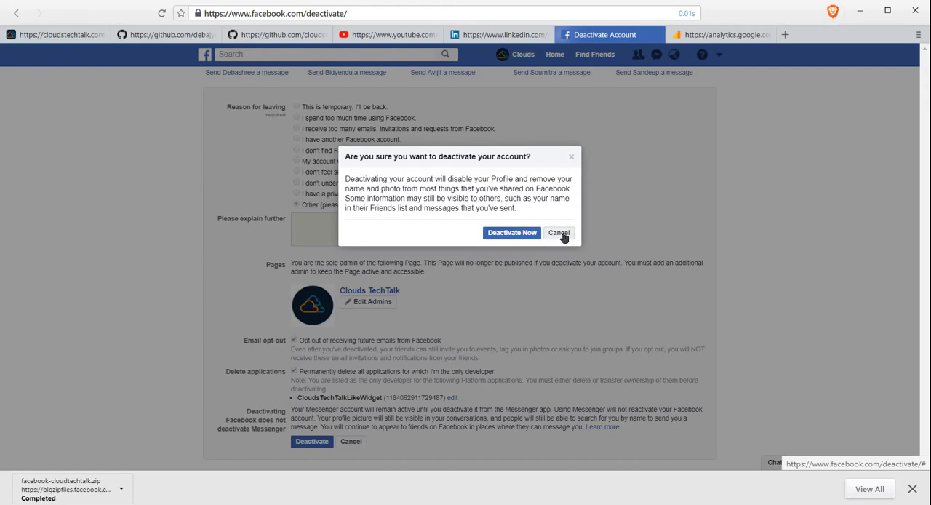
Cancel the deactivation confirmation, leaving reason Other, email opt-out and app deletion set.
{"action": "left_click", "coordinate": [558, 233]}
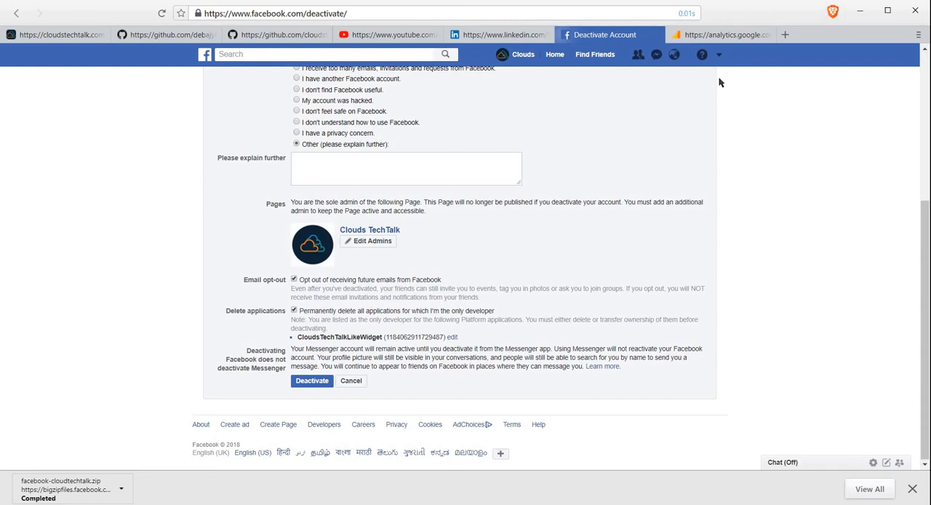
Search Quick Help for 'delete' and open the permanent account deletion article.
{"action": "left_click", "coordinate": [719, 53]}
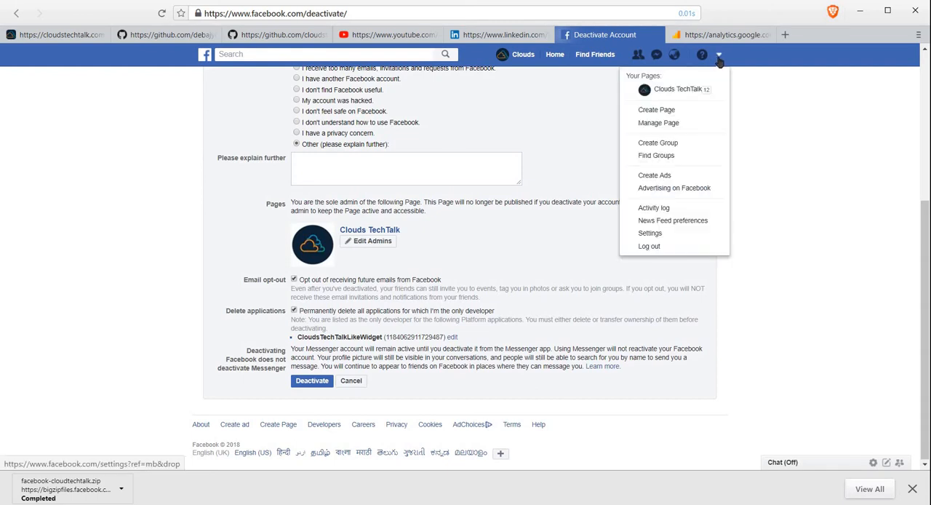
{"action": "mouse_move", "coordinate": [752, 100]}
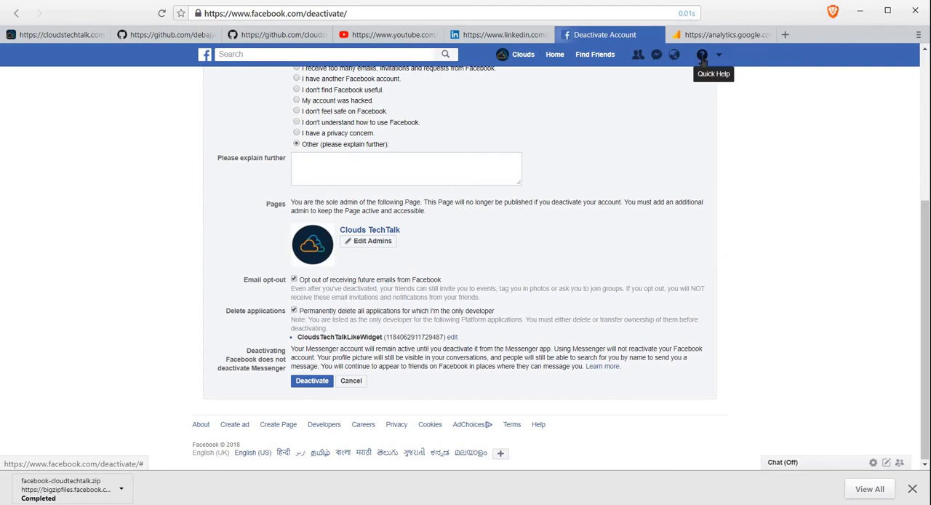
{"action": "left_click", "coordinate": [702, 54]}
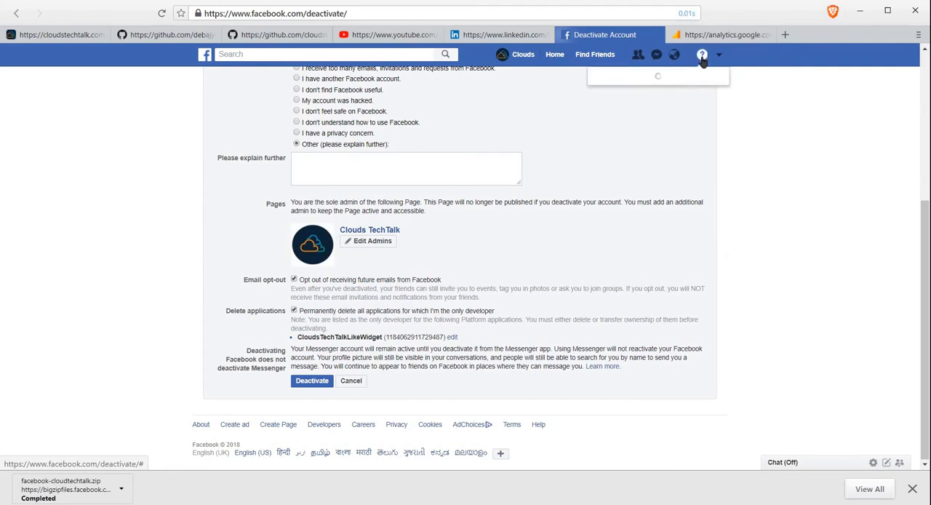
{"action": "left_click", "coordinate": [702, 54]}
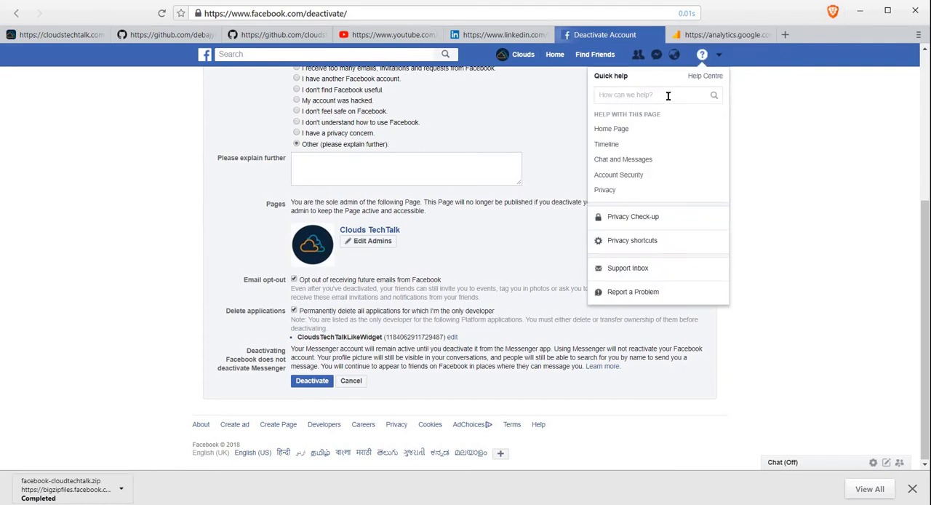
{"action": "type", "text": "delete"}
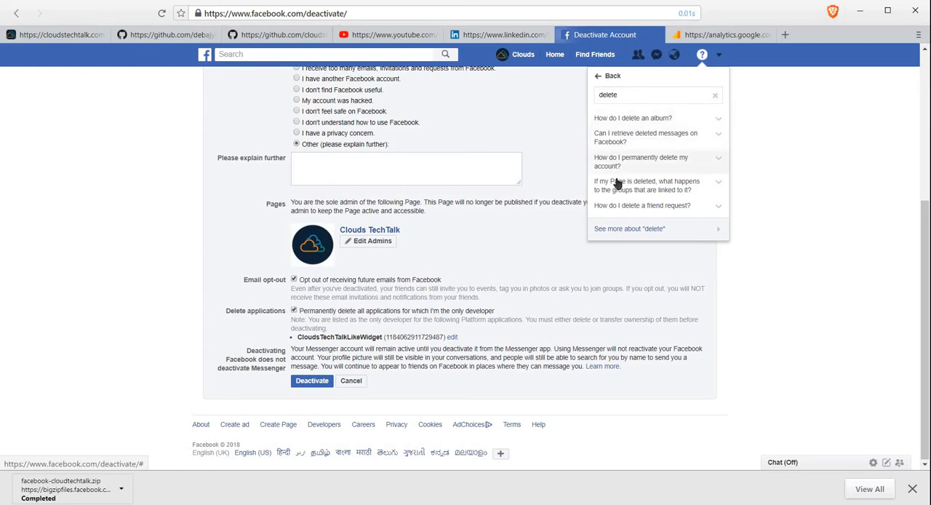
{"action": "mouse_move", "coordinate": [609, 166]}
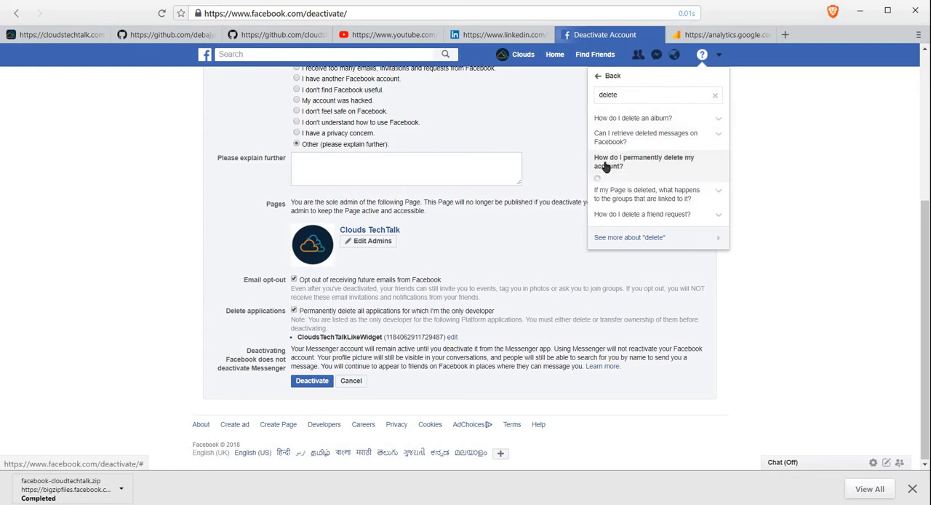
{"action": "left_click", "coordinate": [643, 162]}
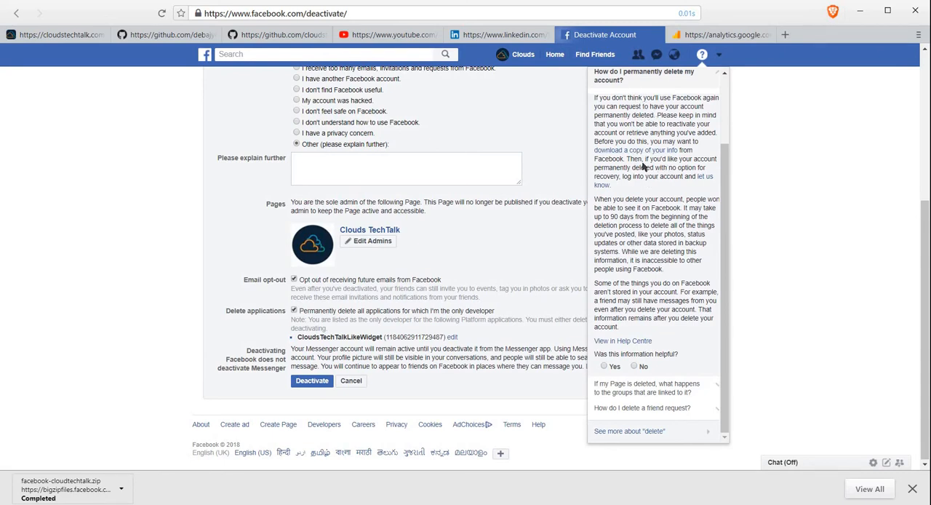
{"action": "mouse_move", "coordinate": [615, 187]}
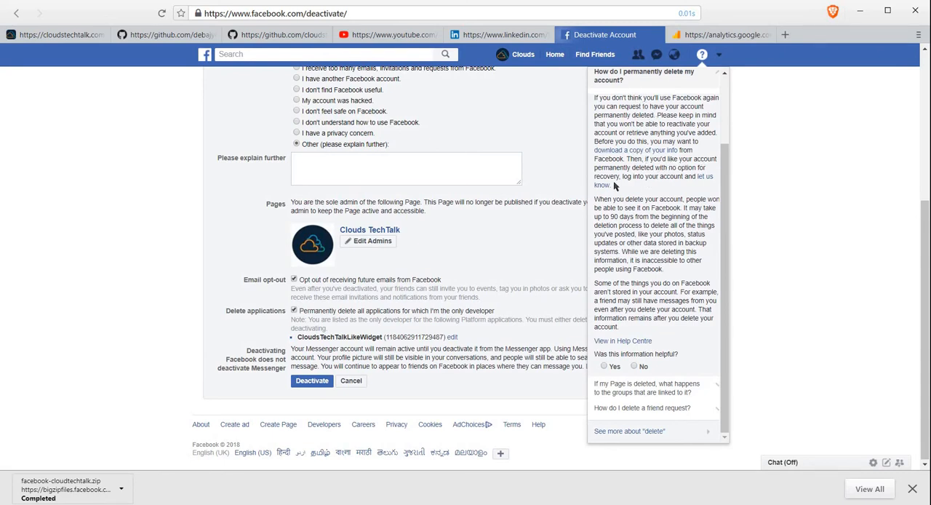
{"action": "mouse_move", "coordinate": [624, 193]}
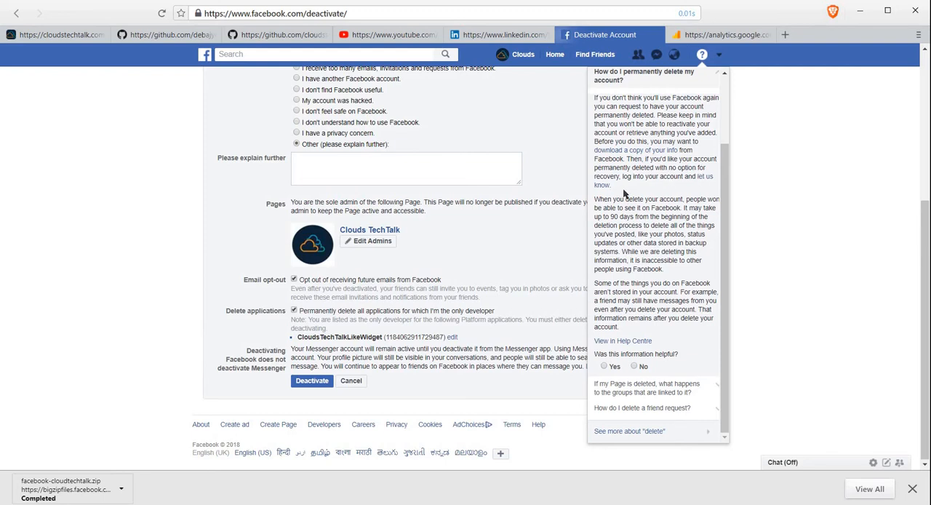
{"action": "mouse_move", "coordinate": [706, 180]}
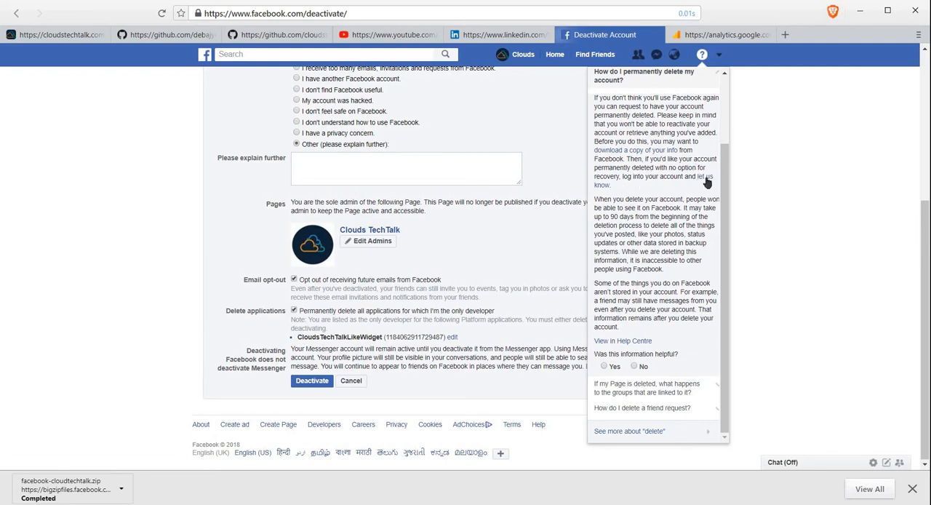
{"action": "mouse_move", "coordinate": [704, 180]}
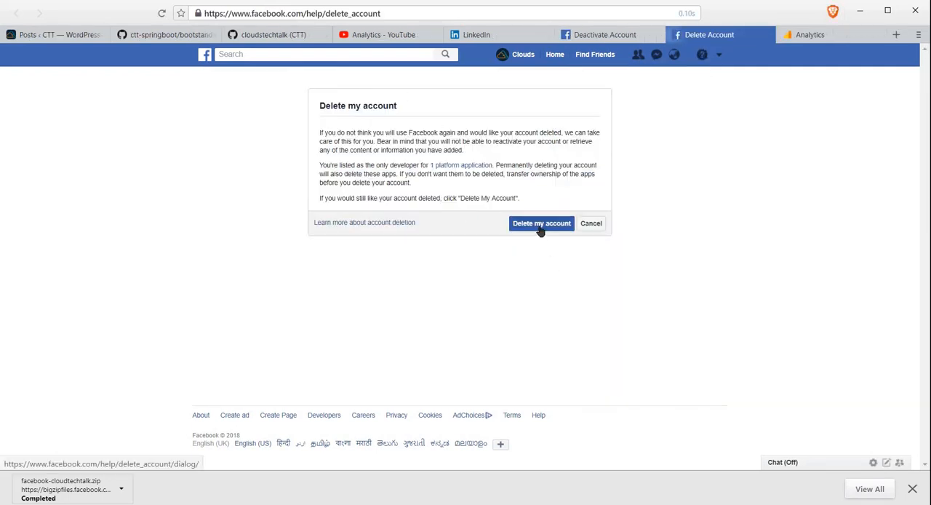
Request permanent deletion to bring up the Permanently Delete Account dialog.
{"action": "left_click", "coordinate": [541, 224]}
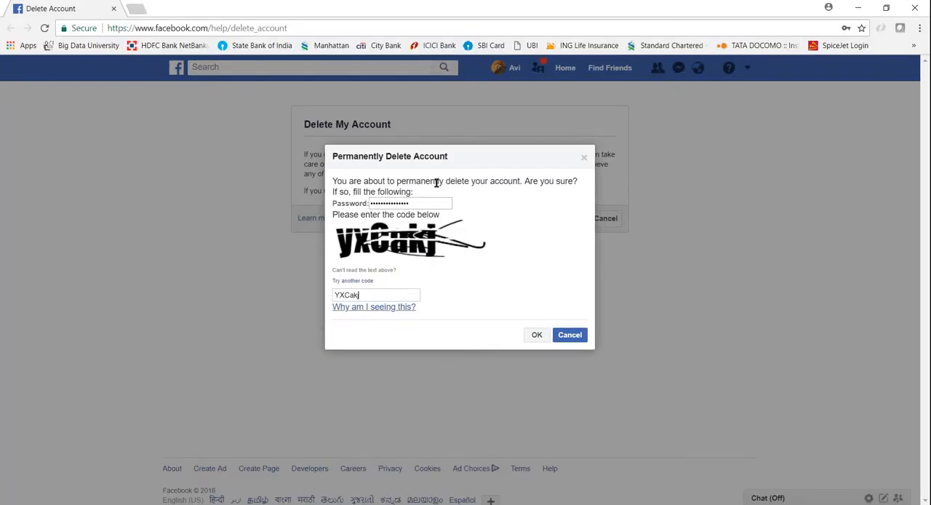
{"action": "mouse_move", "coordinate": [466, 266]}
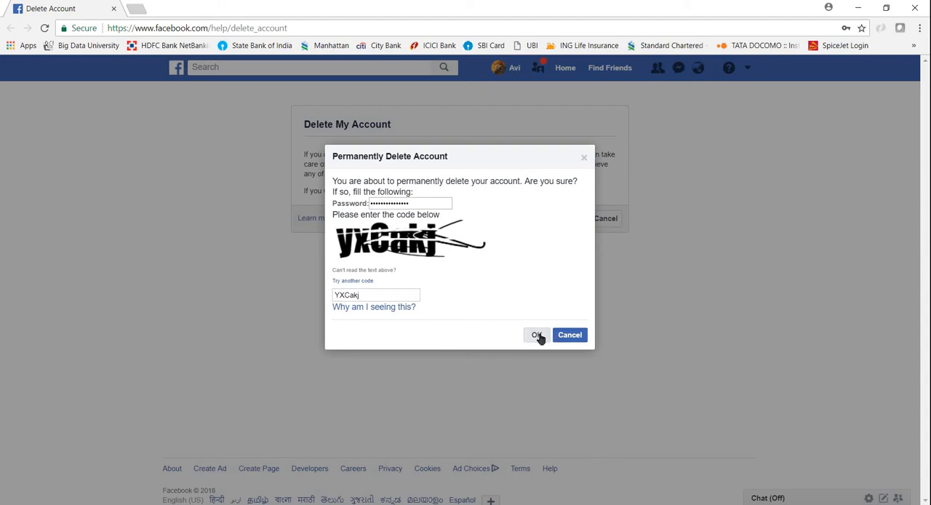
Submit the Permanently Delete Account dialog to schedule deletion within 14 days.
{"action": "left_click", "coordinate": [537, 334]}
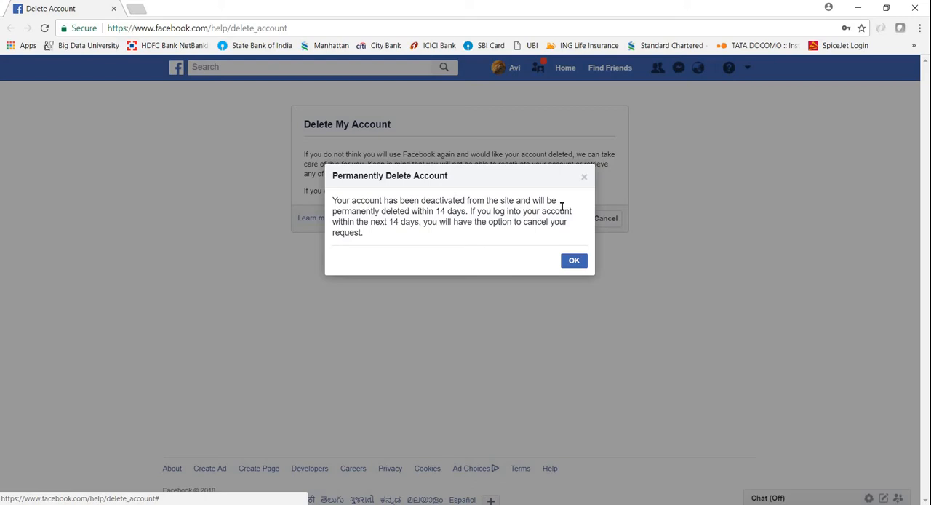
{"action": "mouse_move", "coordinate": [472, 211]}
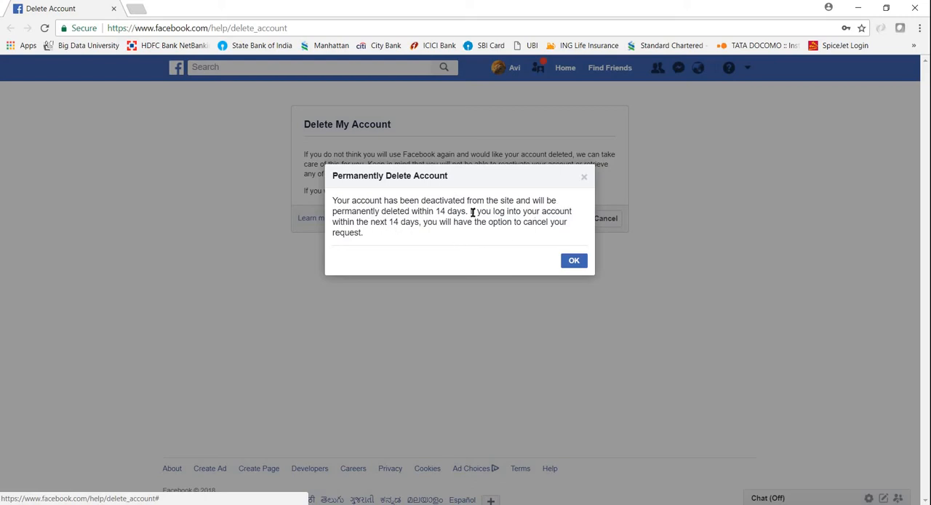
{"action": "mouse_move", "coordinate": [465, 260]}
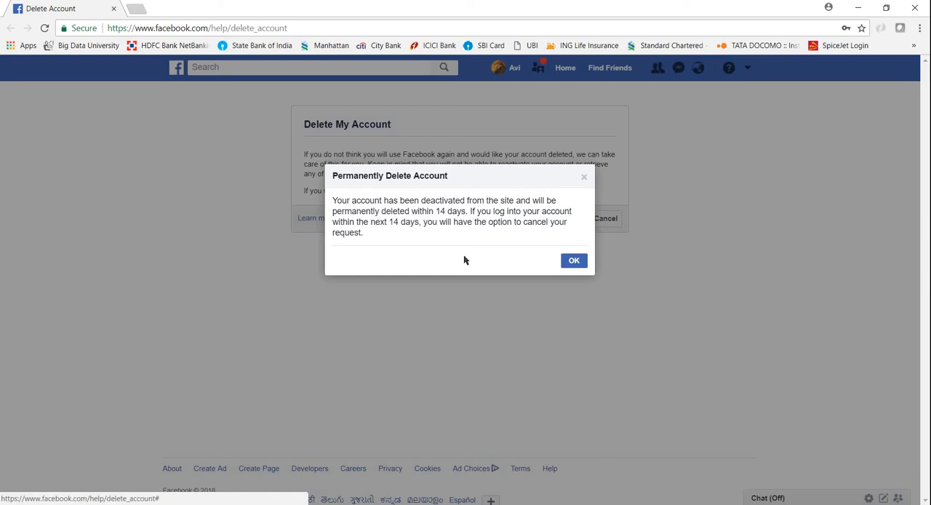
{"action": "mouse_move", "coordinate": [471, 262]}
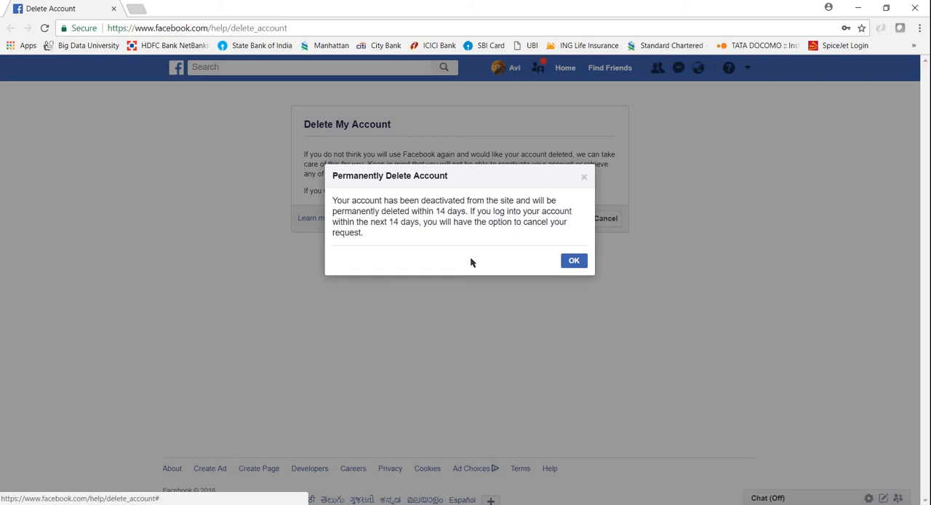
{"action": "mouse_move", "coordinate": [481, 261]}
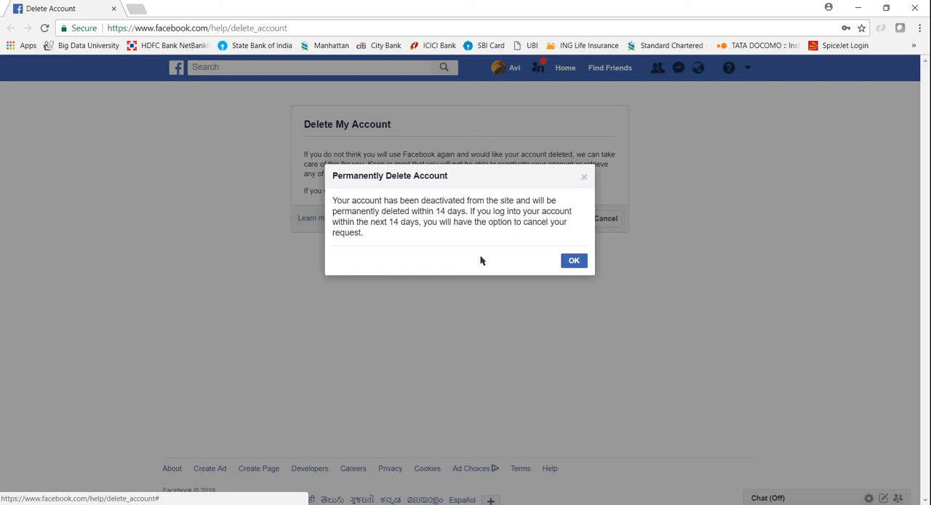